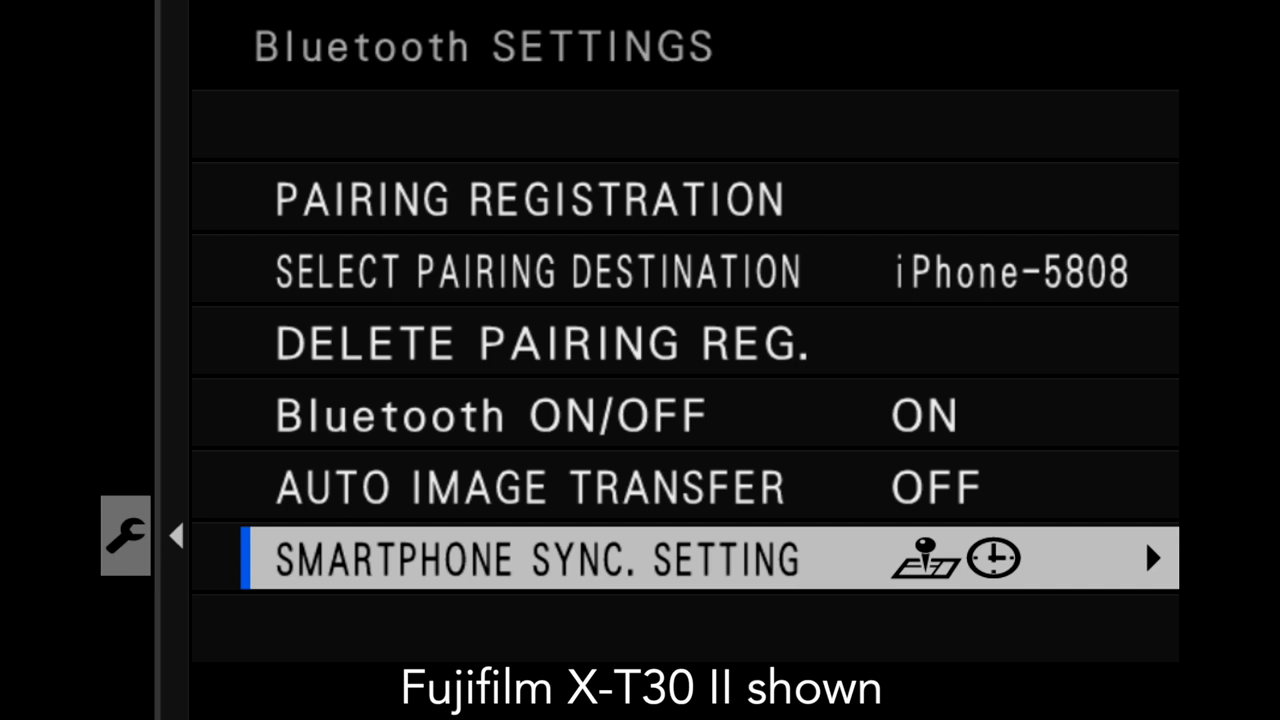
Show the HST folder's recorded trail tracks on the Gaia GPS satellite map.
left_click(1152, 558)
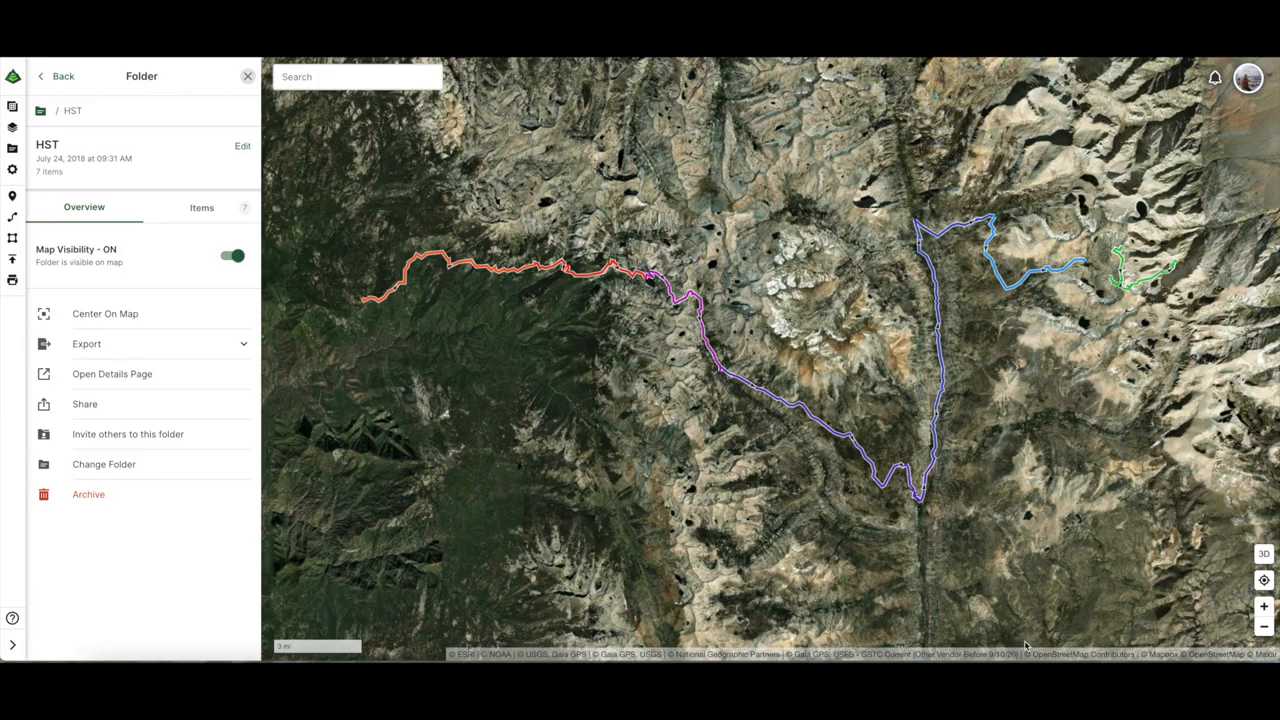
left_click(200, 206)
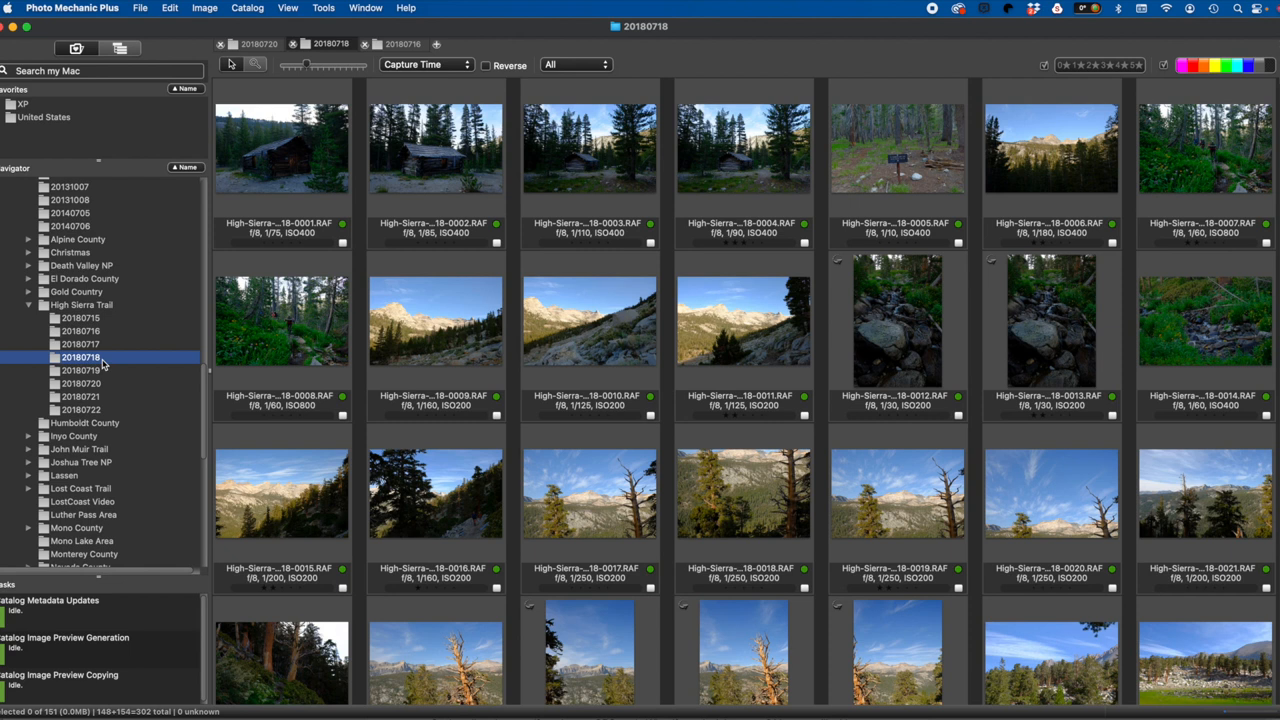
Select all photos in folder 20180718 and reach File > Import GPS Coordinates.
left_click(280, 150)
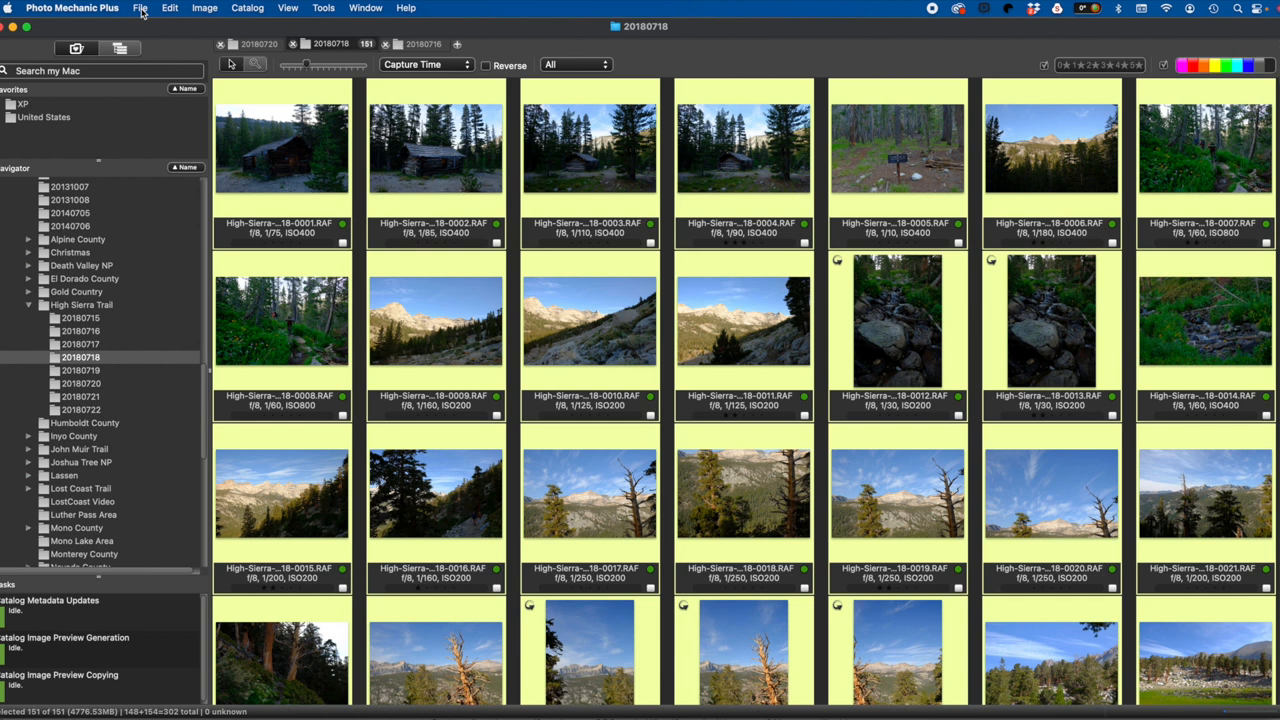
left_click(140, 8)
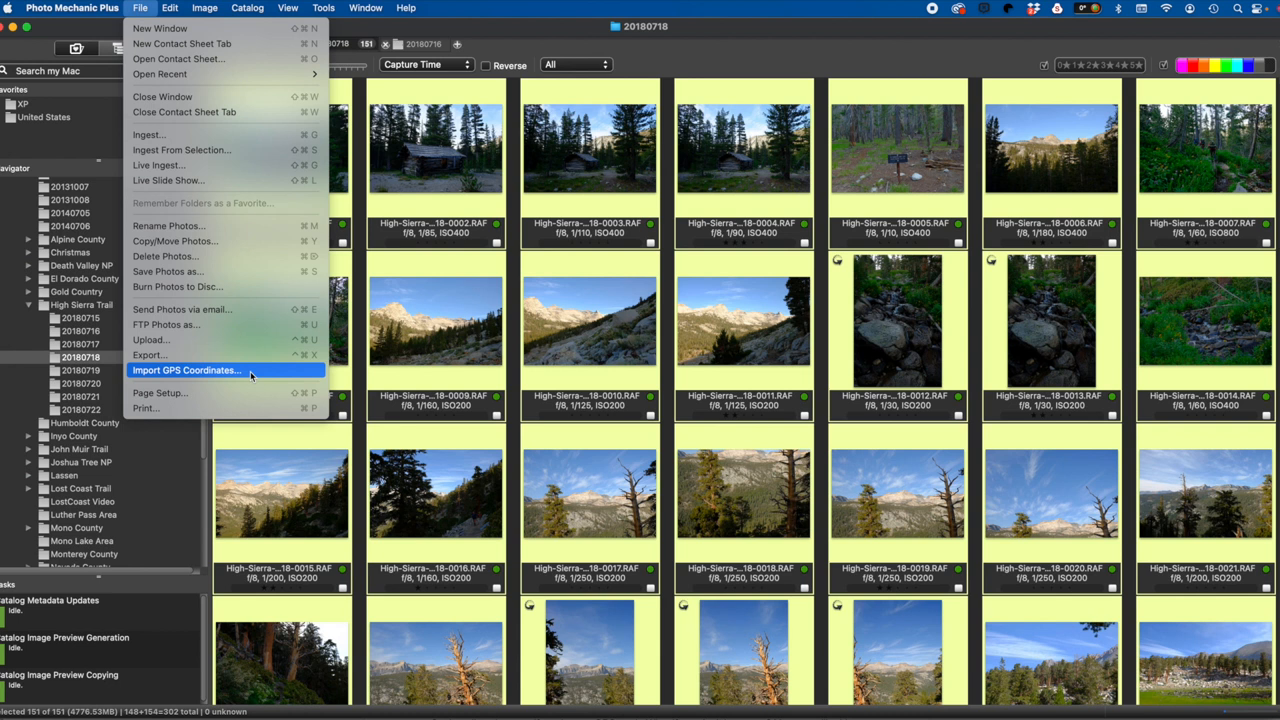
Add HST.gpx to the GPS import and plot it, matching all 151 photos to coordinates.
left_click(186, 370)
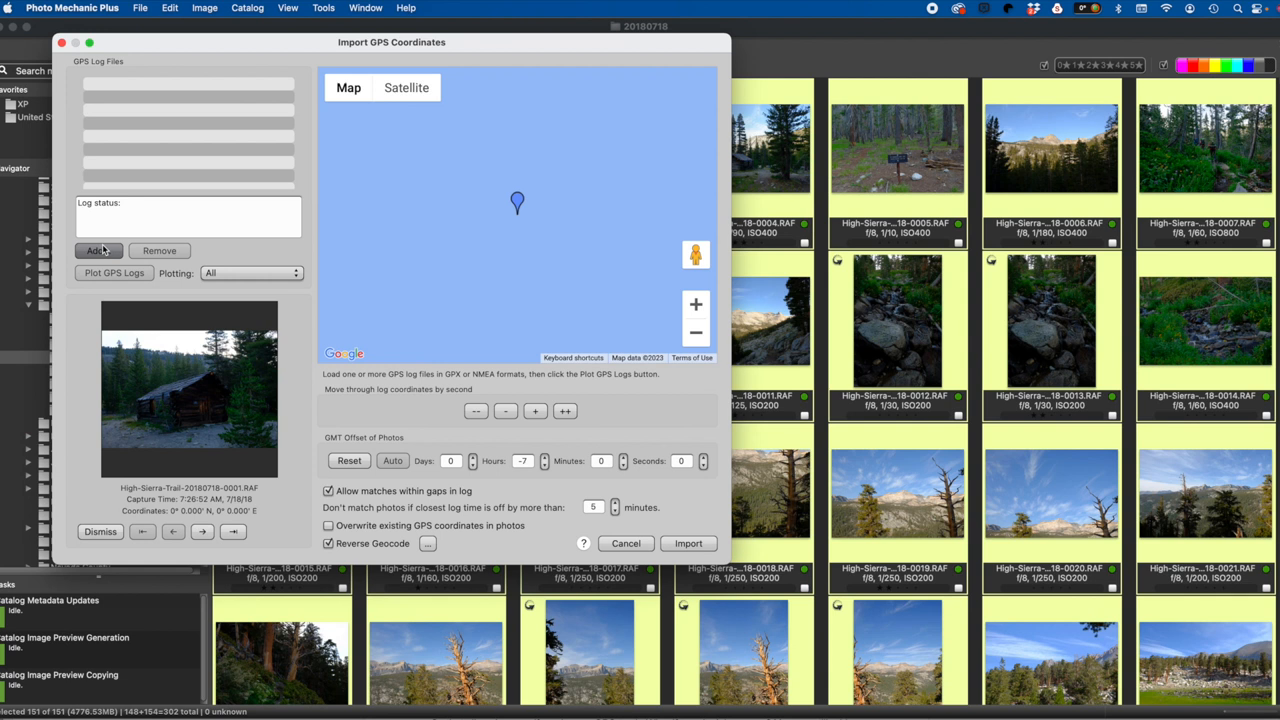
left_click(96, 250)
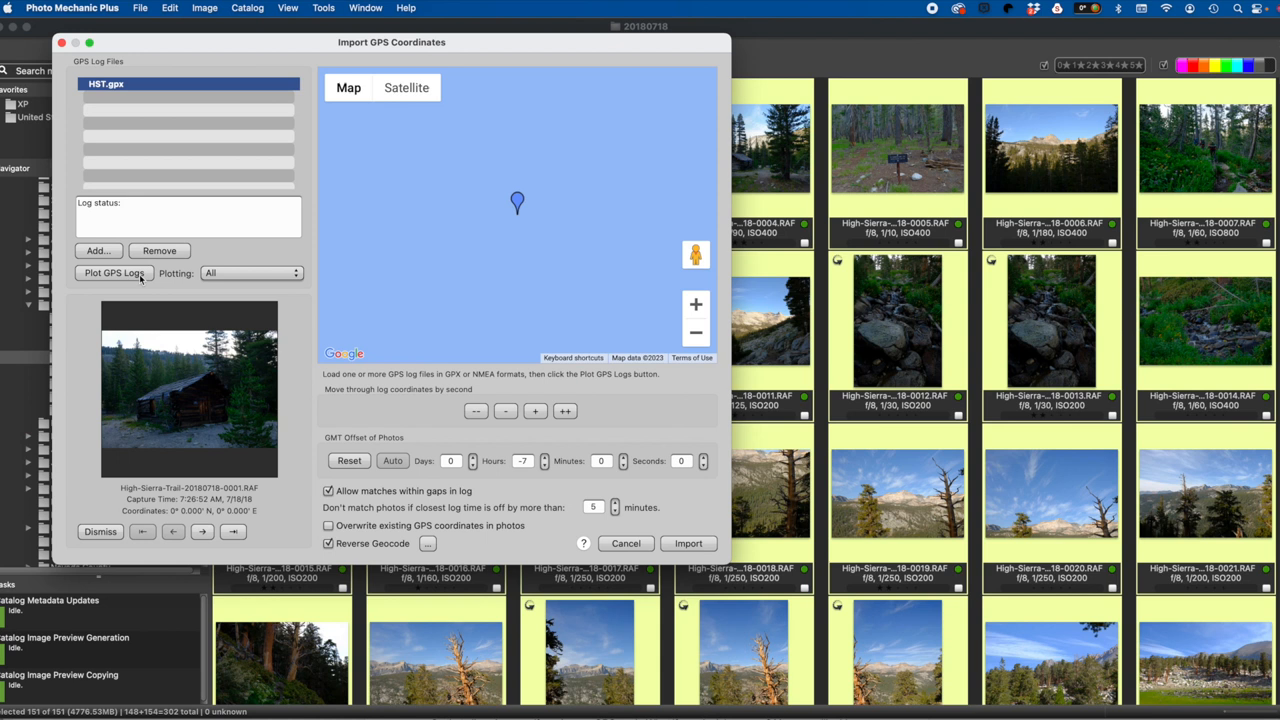
left_click(114, 272)
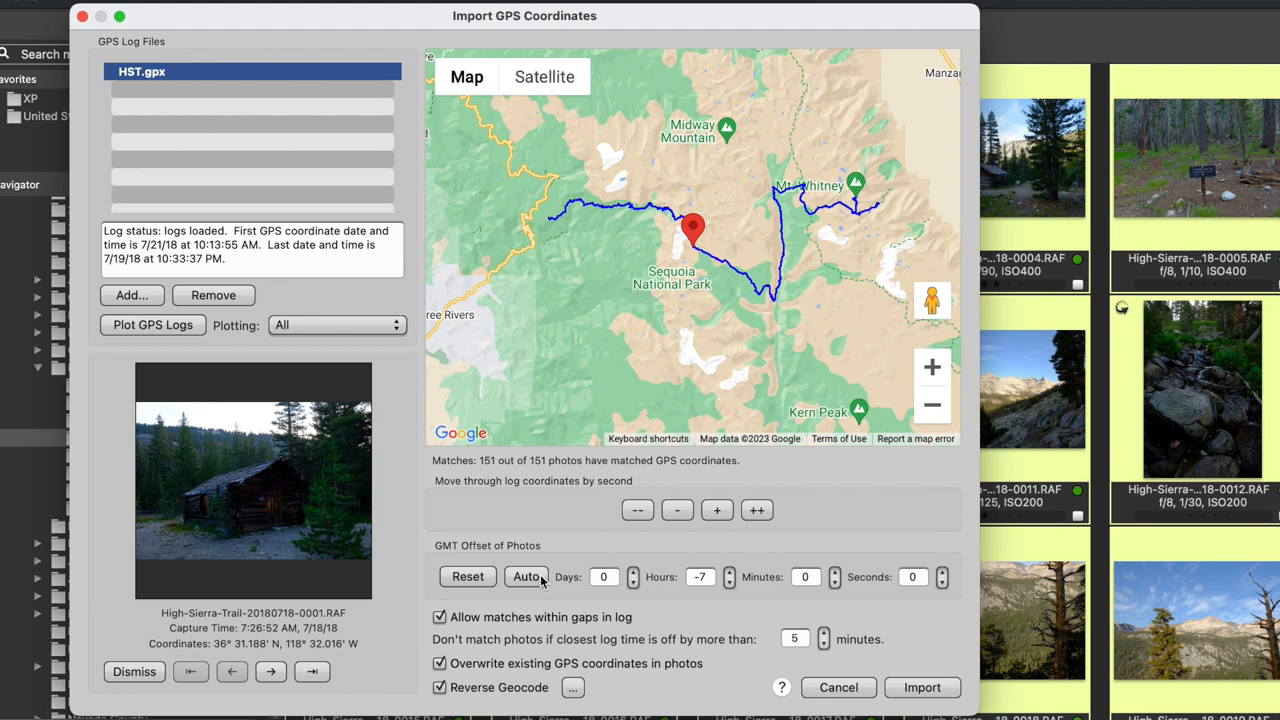
left_click(730, 572)
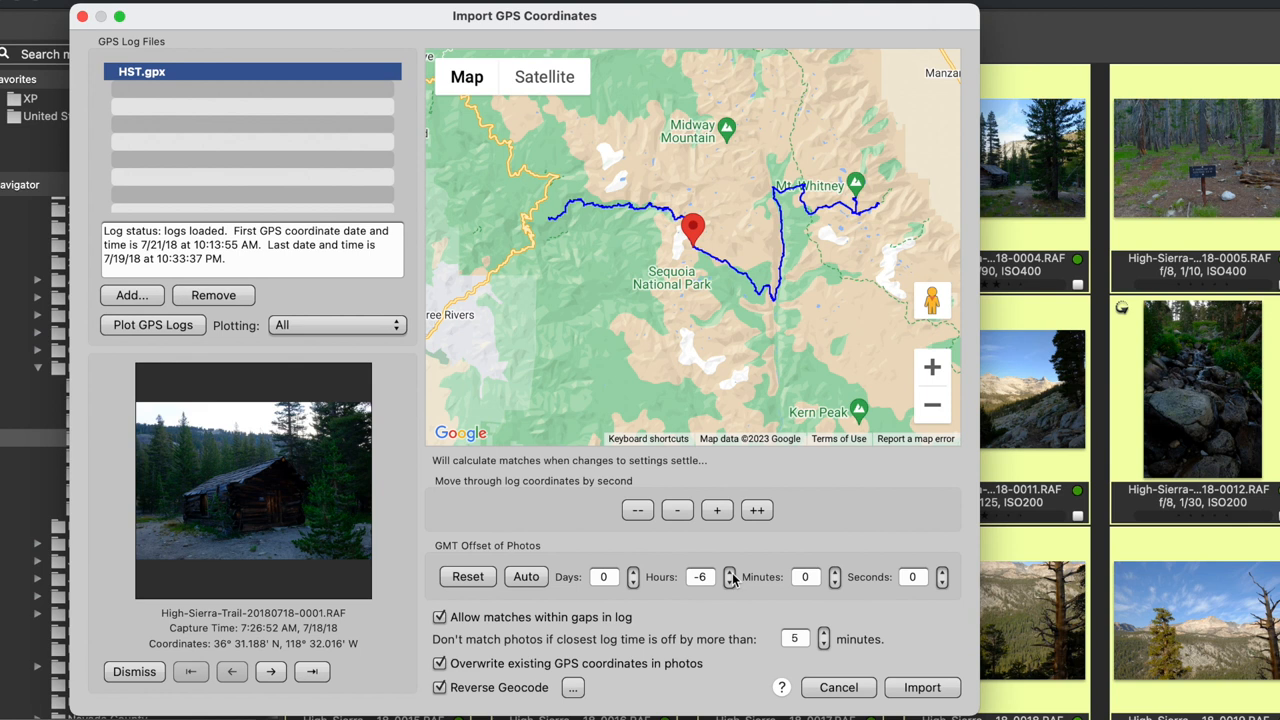
left_click(728, 582)
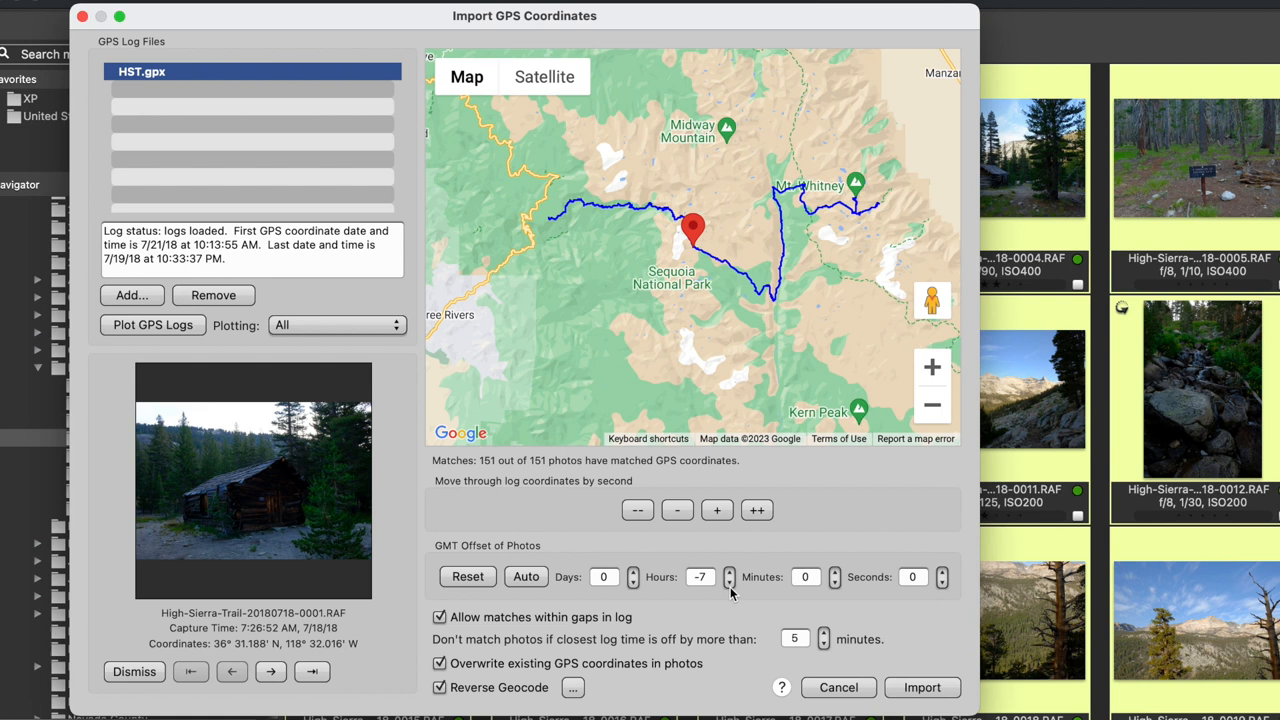
mouse_move(268, 680)
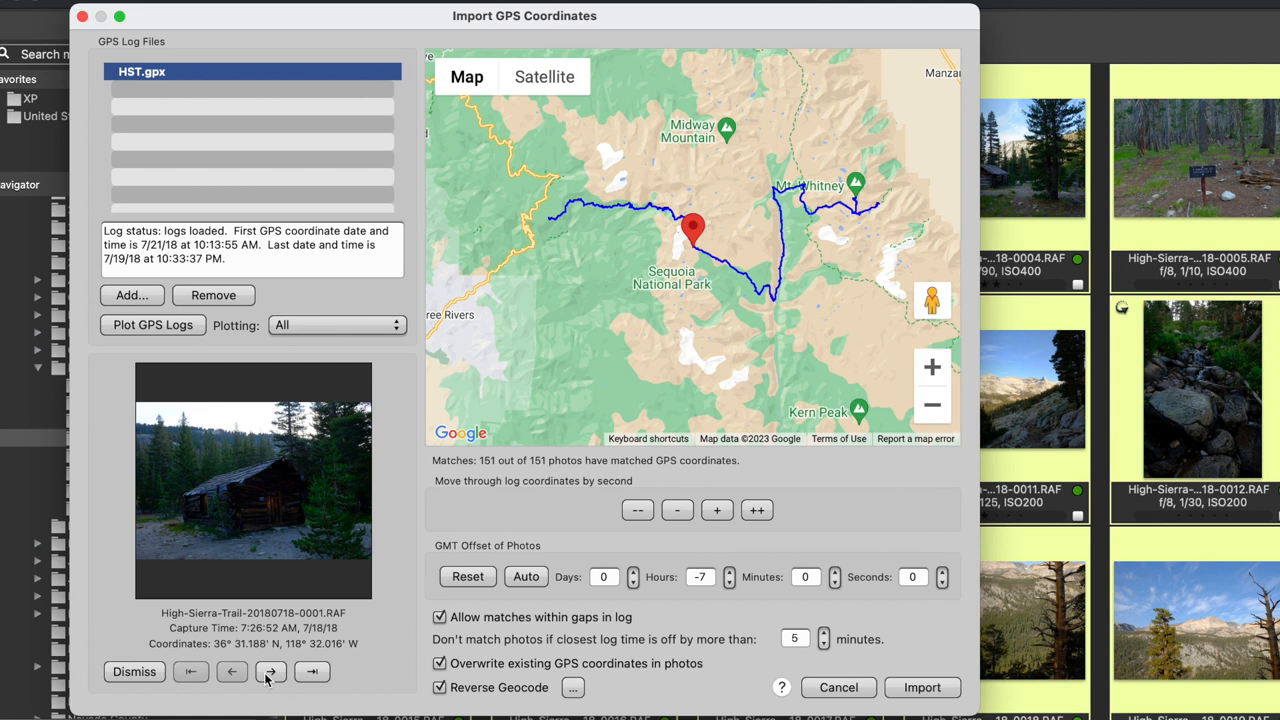
Step through matched photos on a zoomed satellite view of the Kern River track, nudging one log point by a second.
left_click(272, 672)
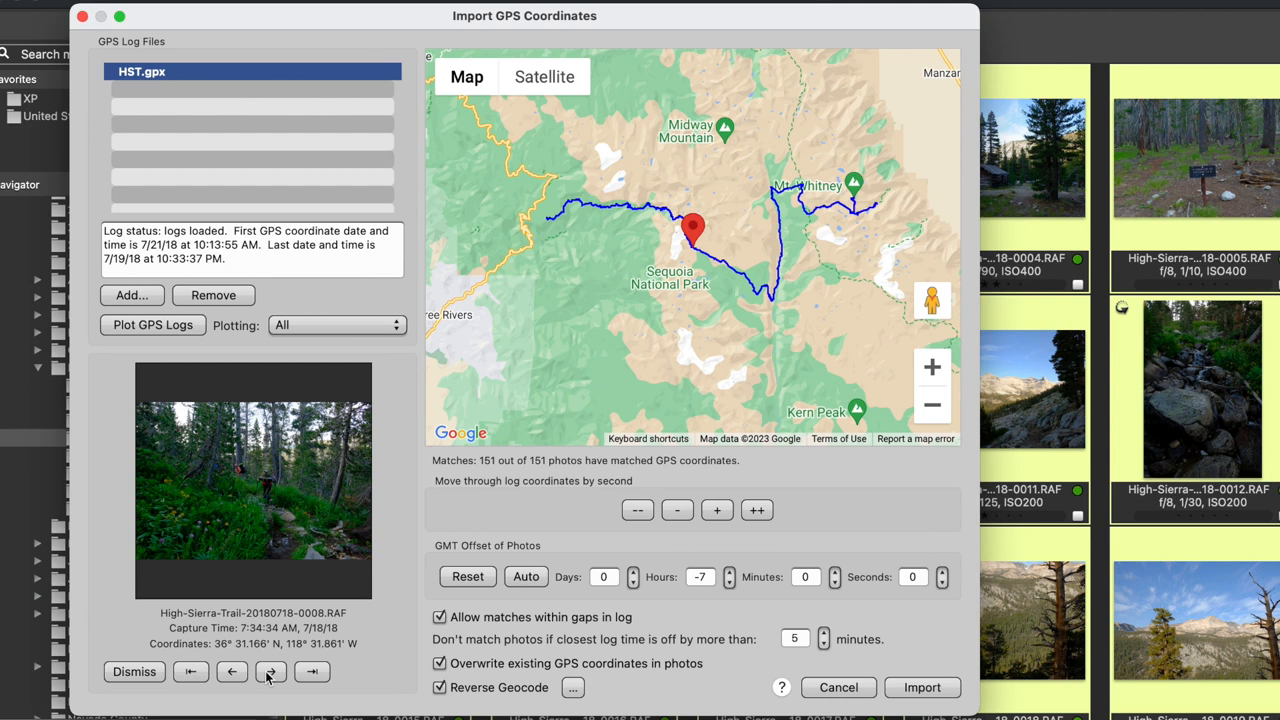
left_click(272, 672)
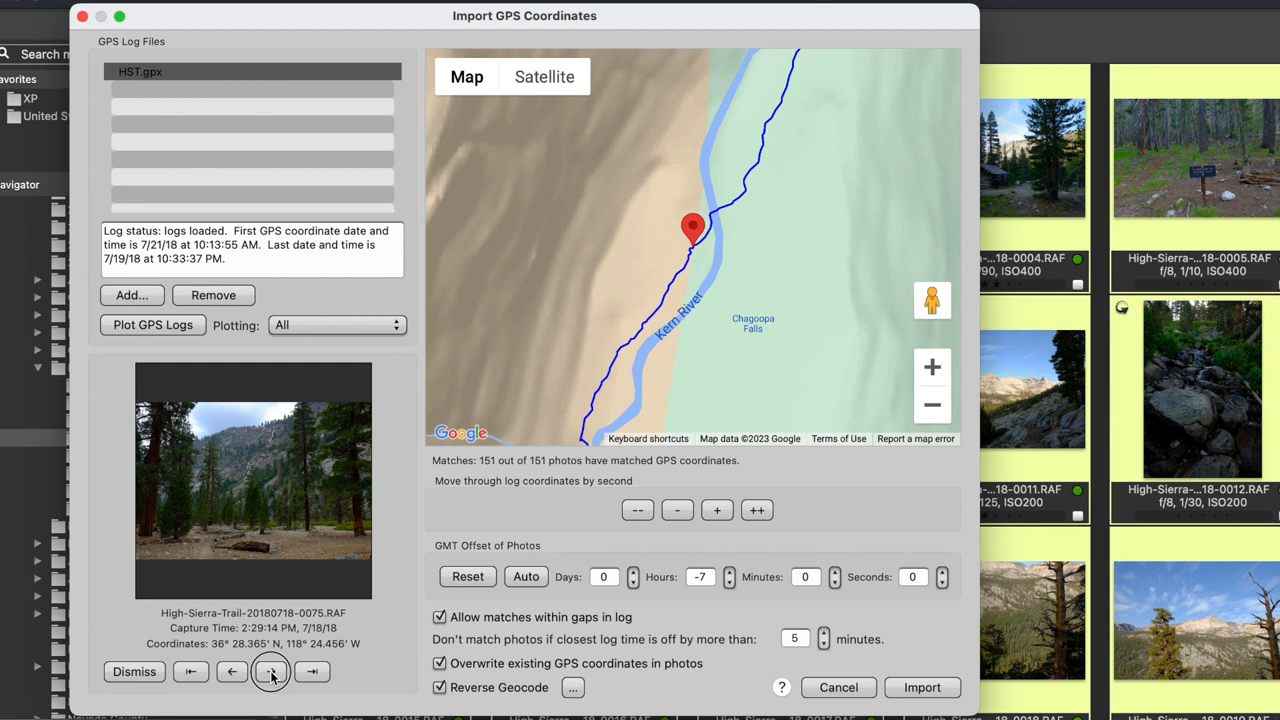
left_click(544, 76)
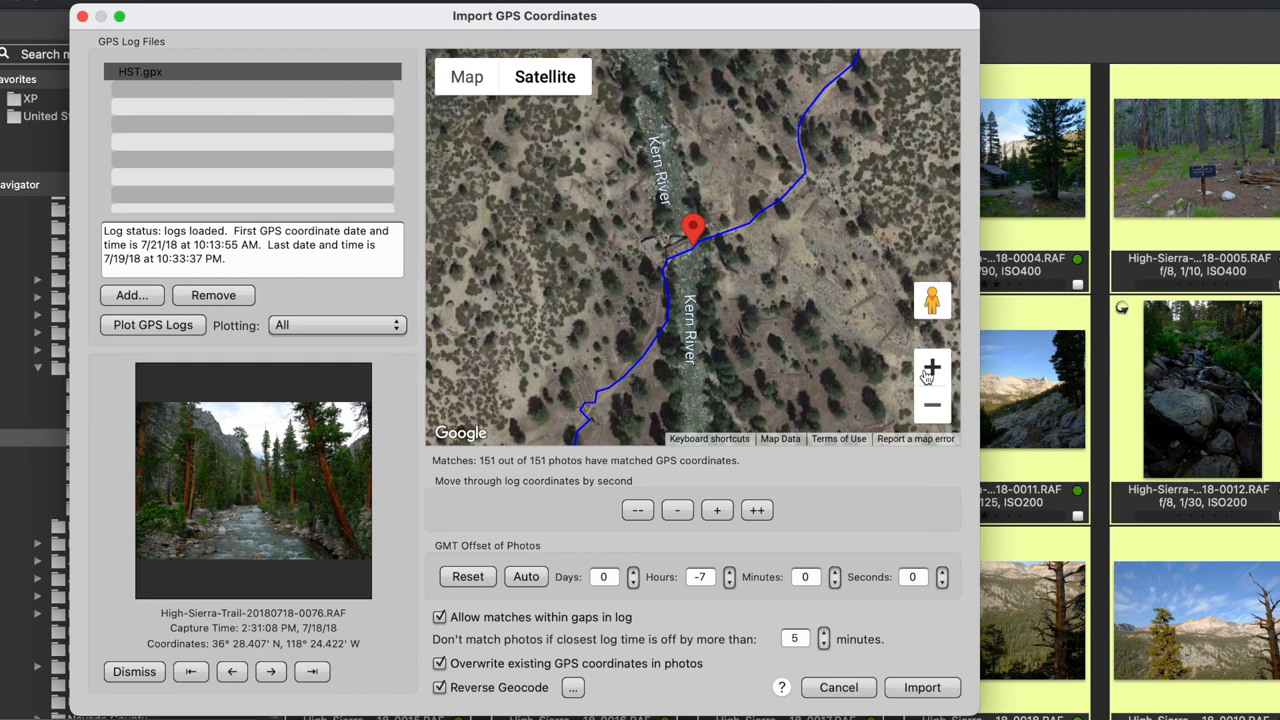
left_click(930, 366)
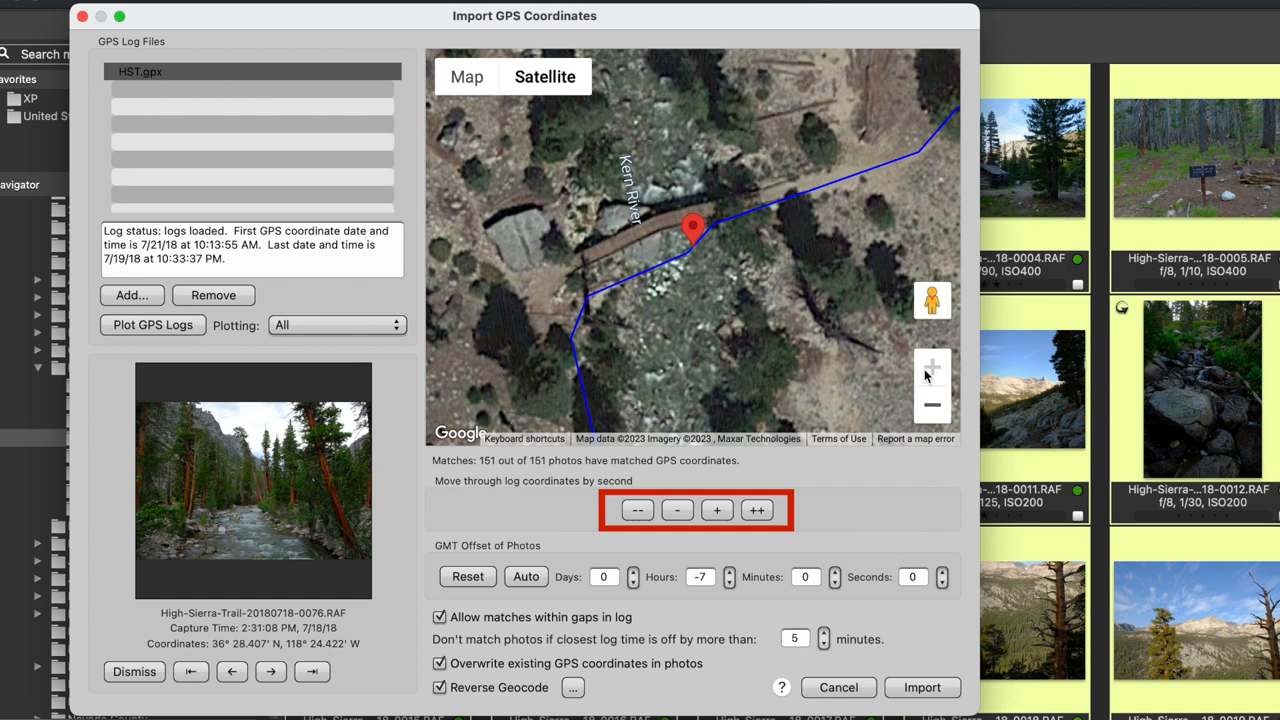
left_click(466, 76)
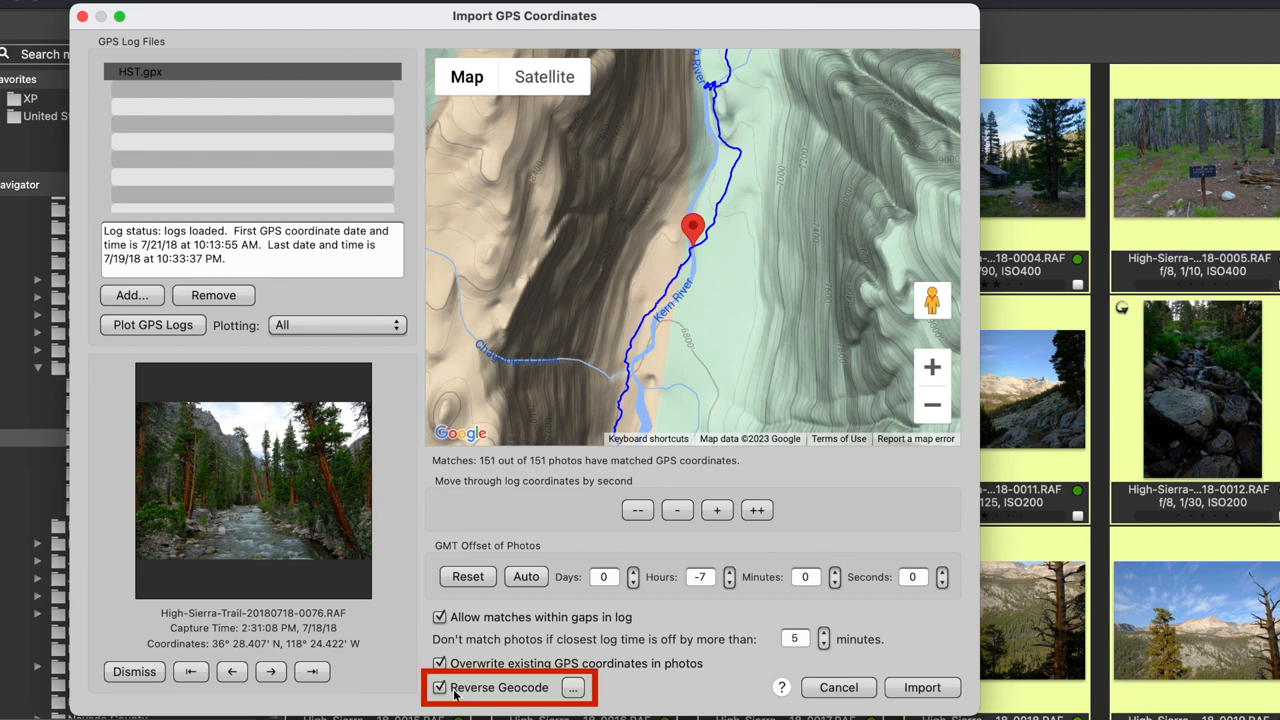
mouse_move(900, 688)
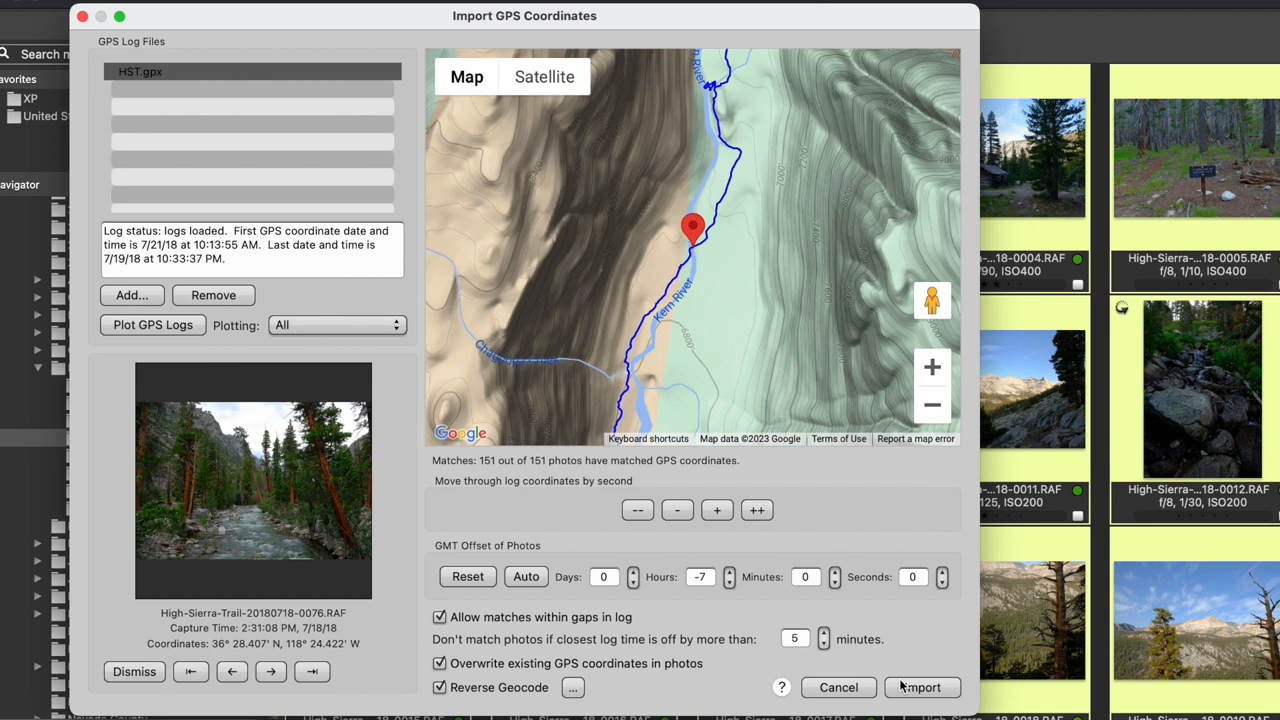
Import the matched GPX coordinates with reverse geocoding into all 151 photos.
left_click(920, 688)
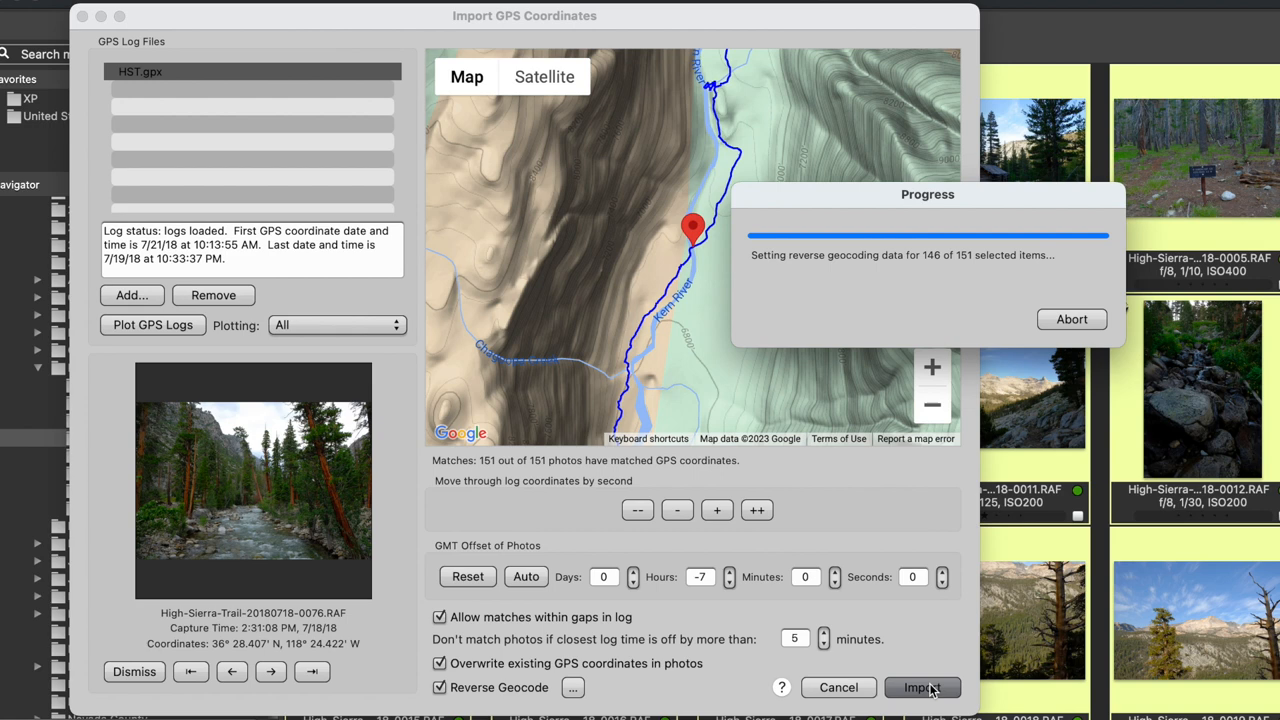
left_click(920, 688)
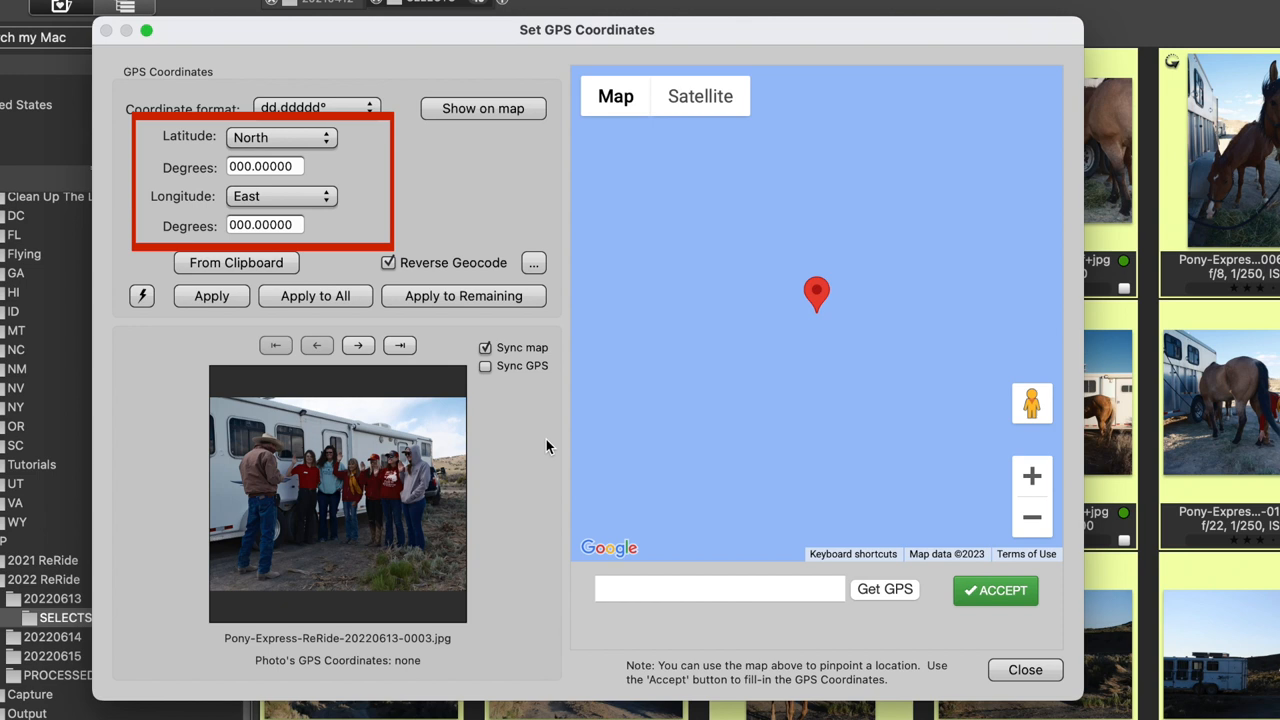
Search the Set GPS Coordinates map for 'mount hope nevada' and show it as satellite imagery.
left_click(720, 588)
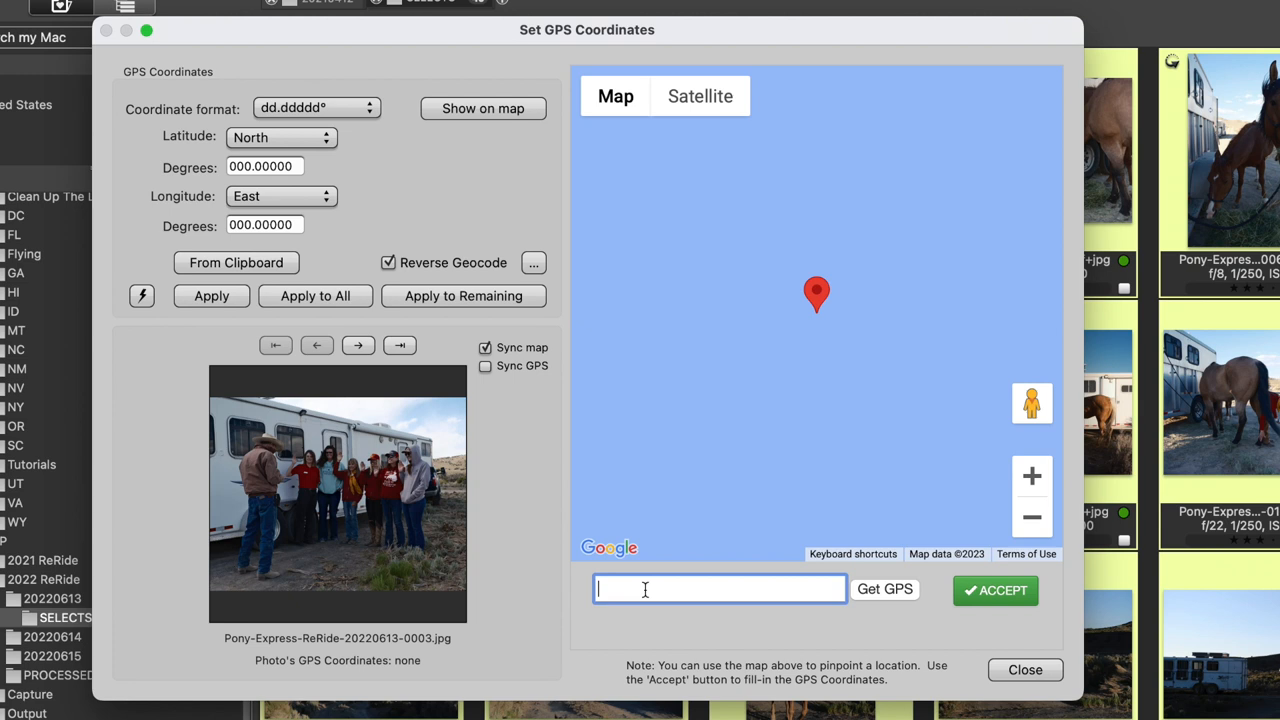
type("mount hope nevada")
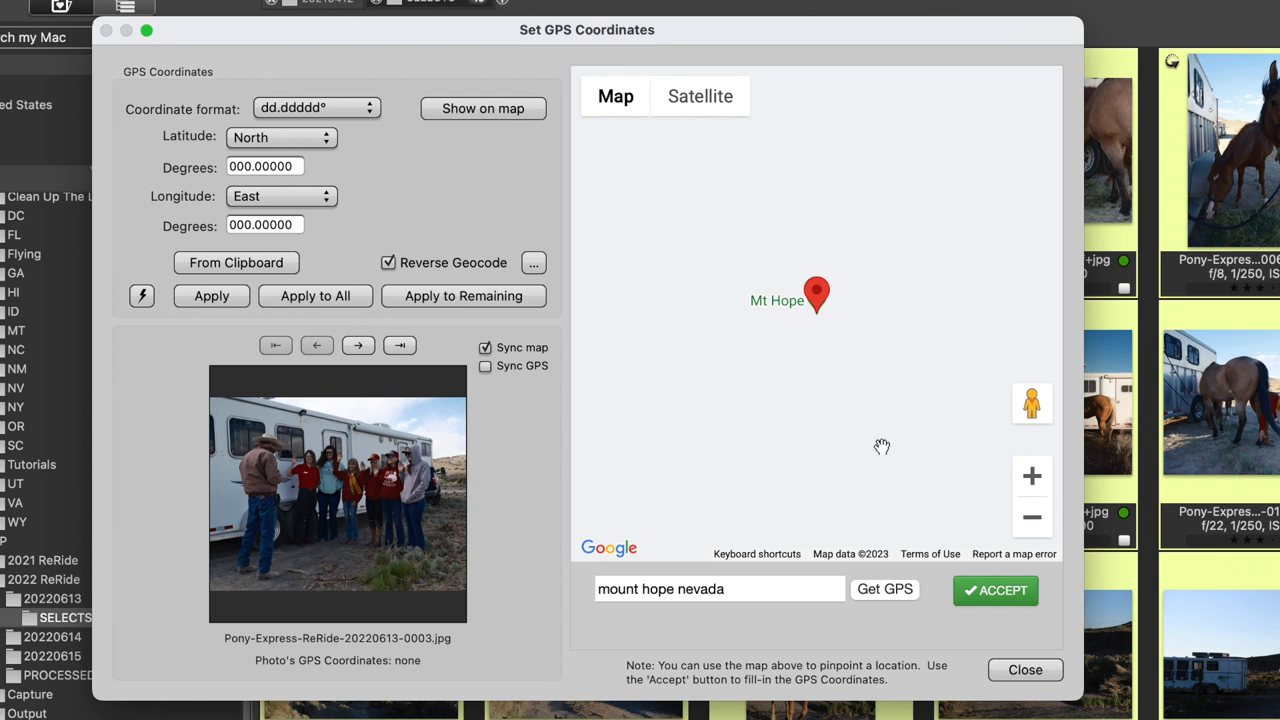
left_click(700, 96)
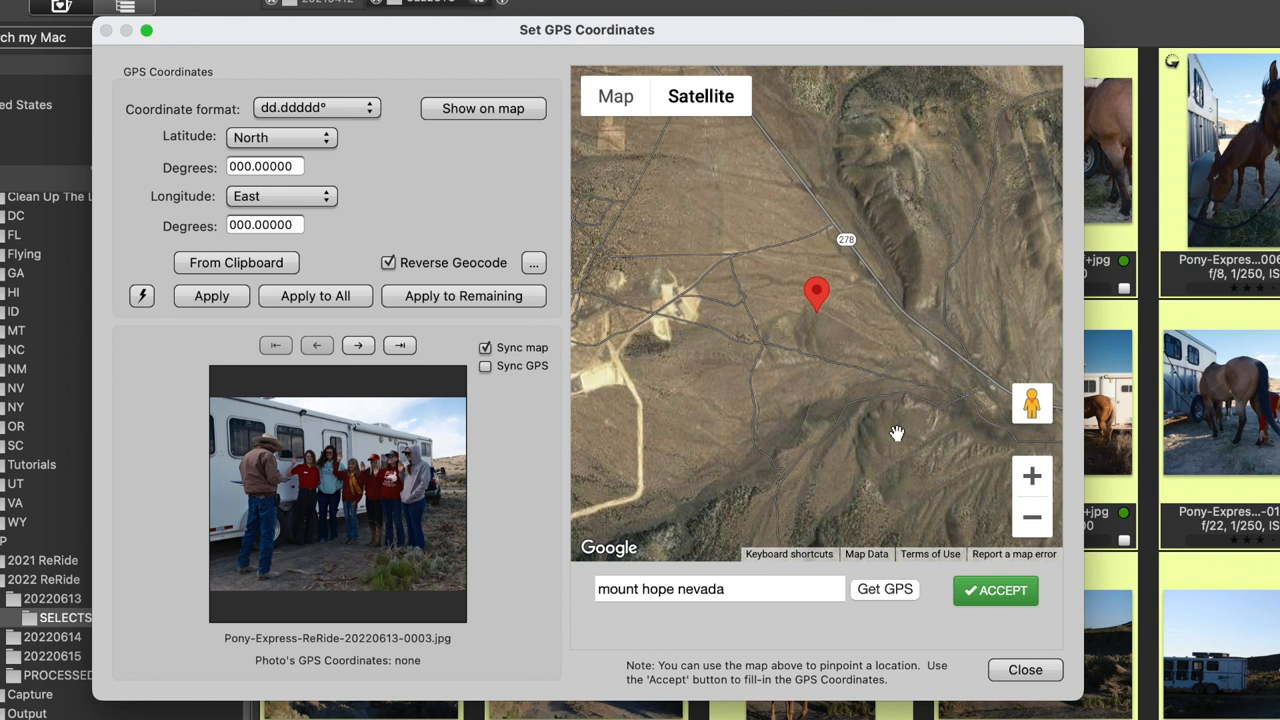
Accept the pin's position as latitude 39.78238 North, longitude 116.12911 West.
left_click(1032, 476)
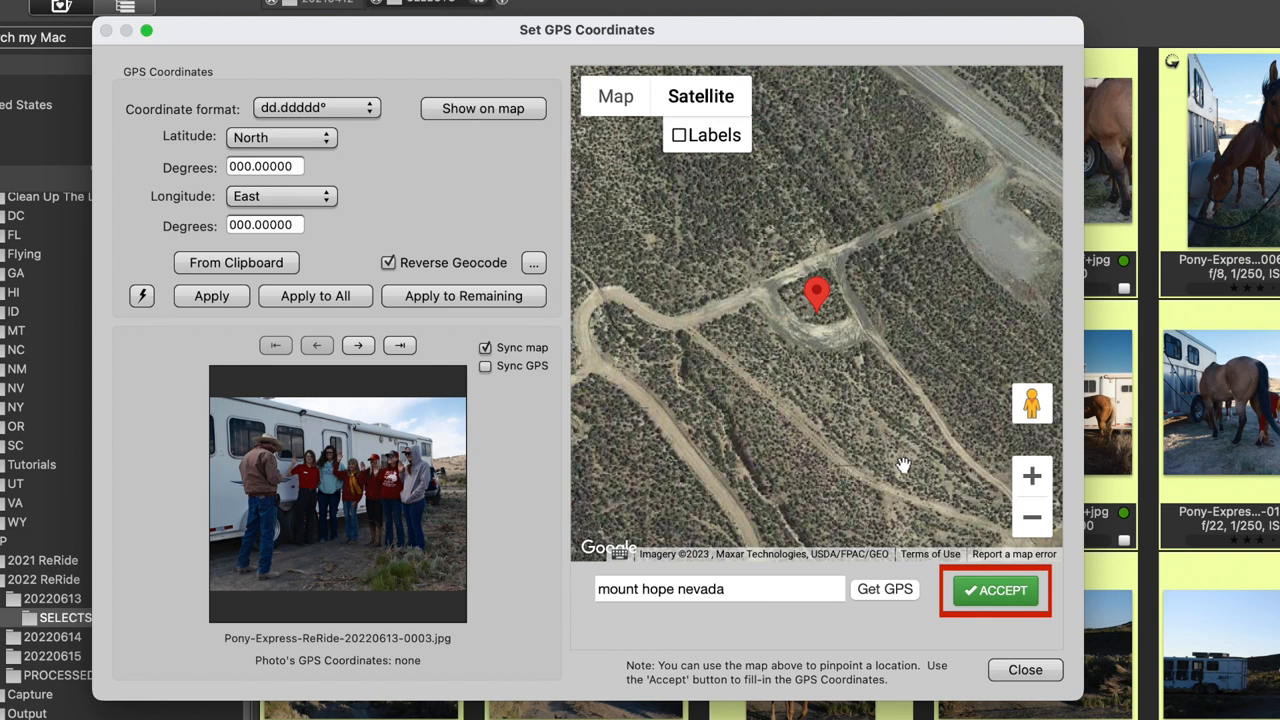
left_click(996, 590)
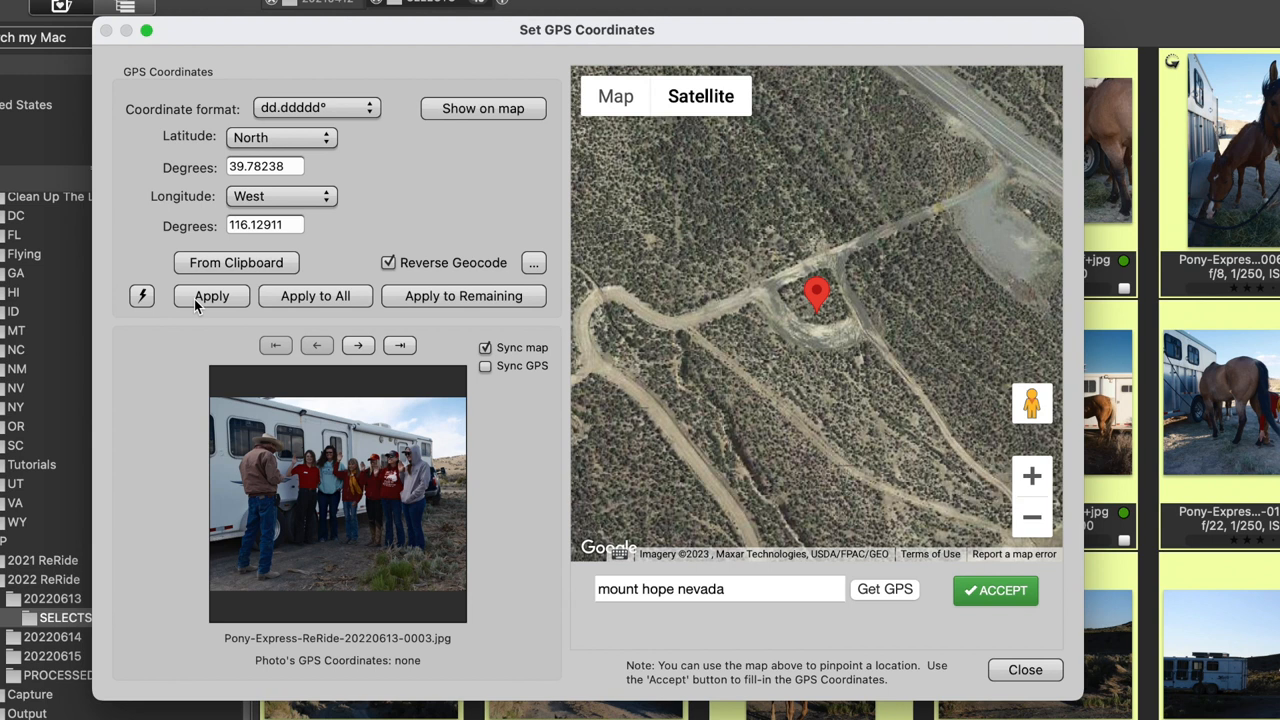
mouse_move(316, 300)
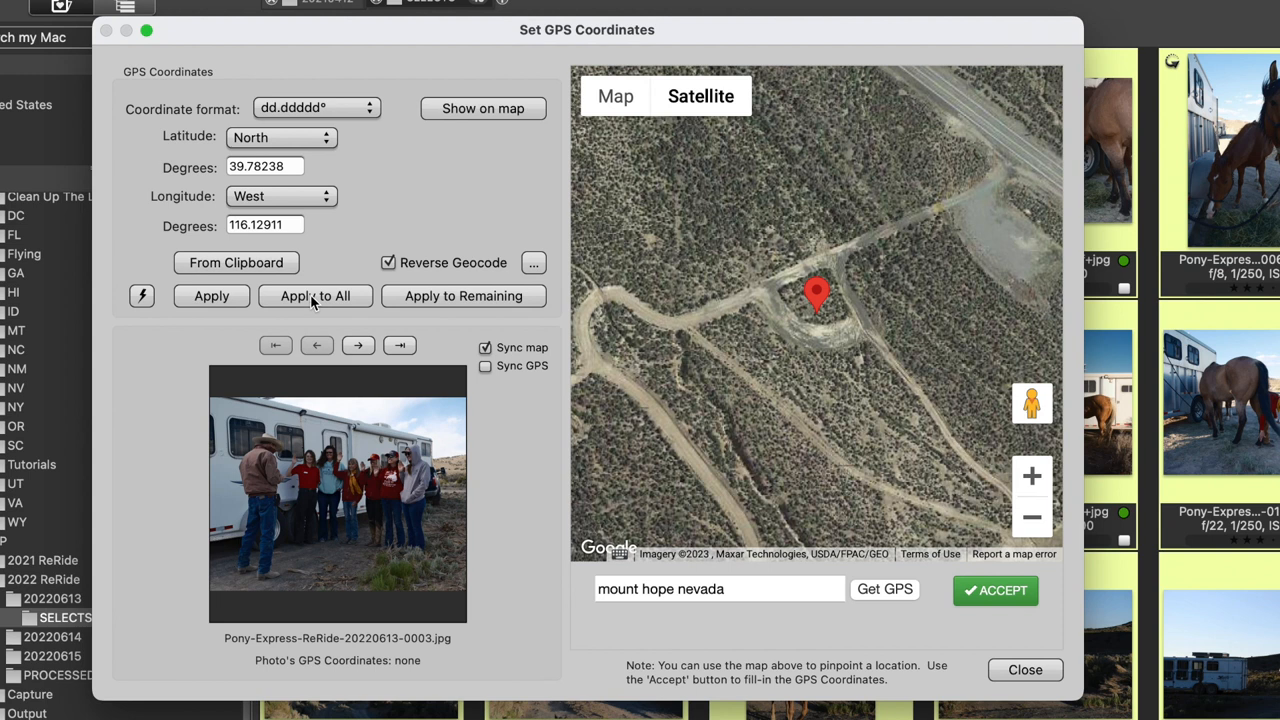
mouse_move(432, 304)
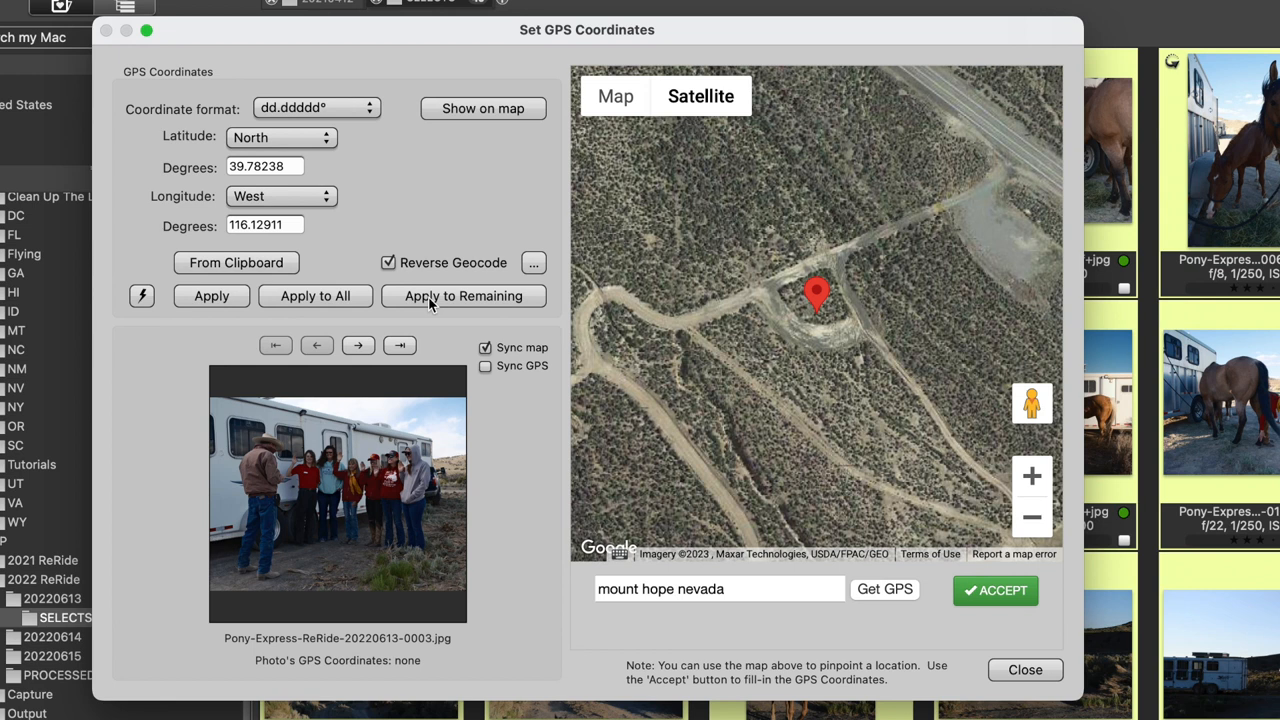
Apply 39.78238° N, 116.12911° W with reverse geocoding to the remaining 40 selected photos.
left_click(464, 296)
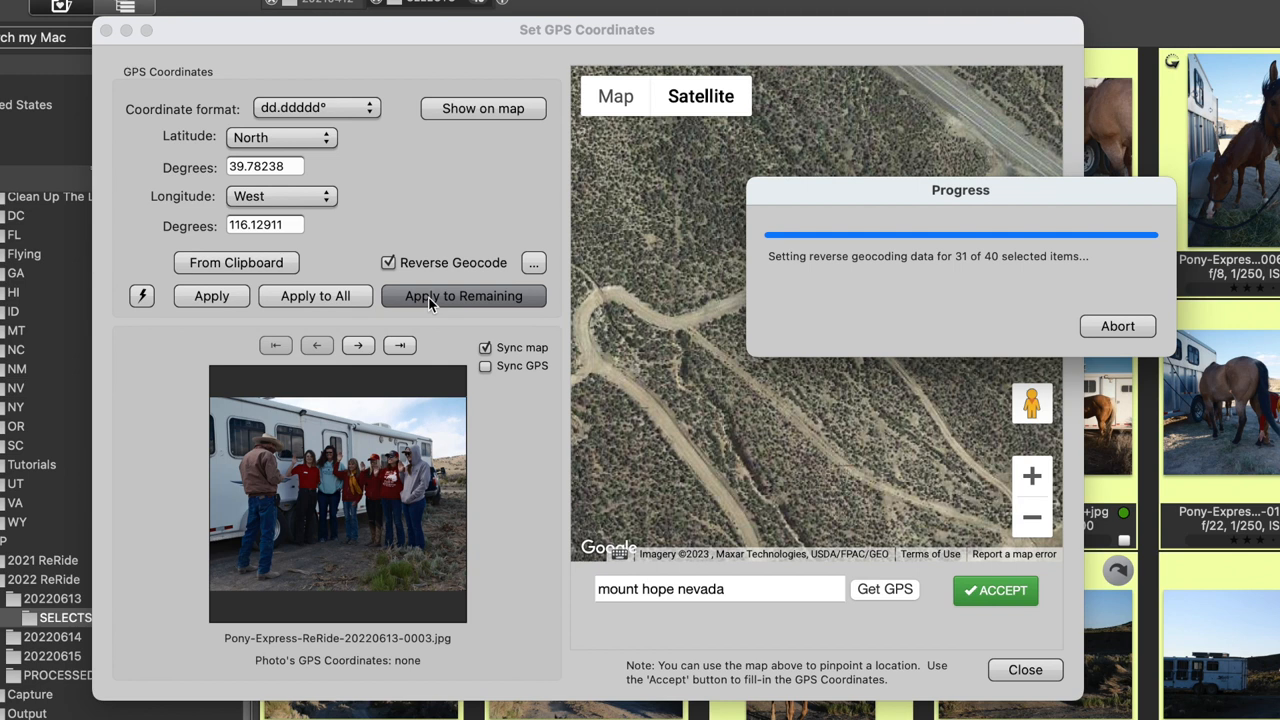
left_click(464, 296)
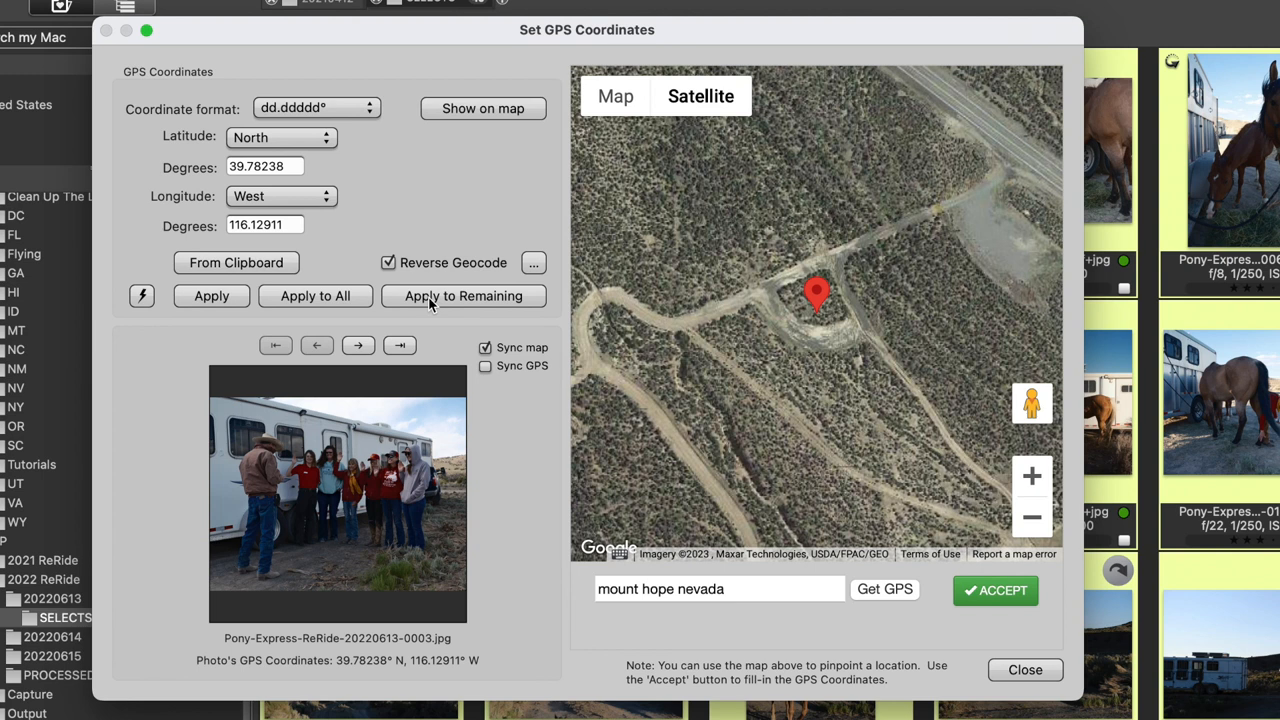
Close Set GPS Coordinates and view a photo's IPTC metadata showing Eureka / Carlin Road, Nevada, USA.
left_click(1024, 668)
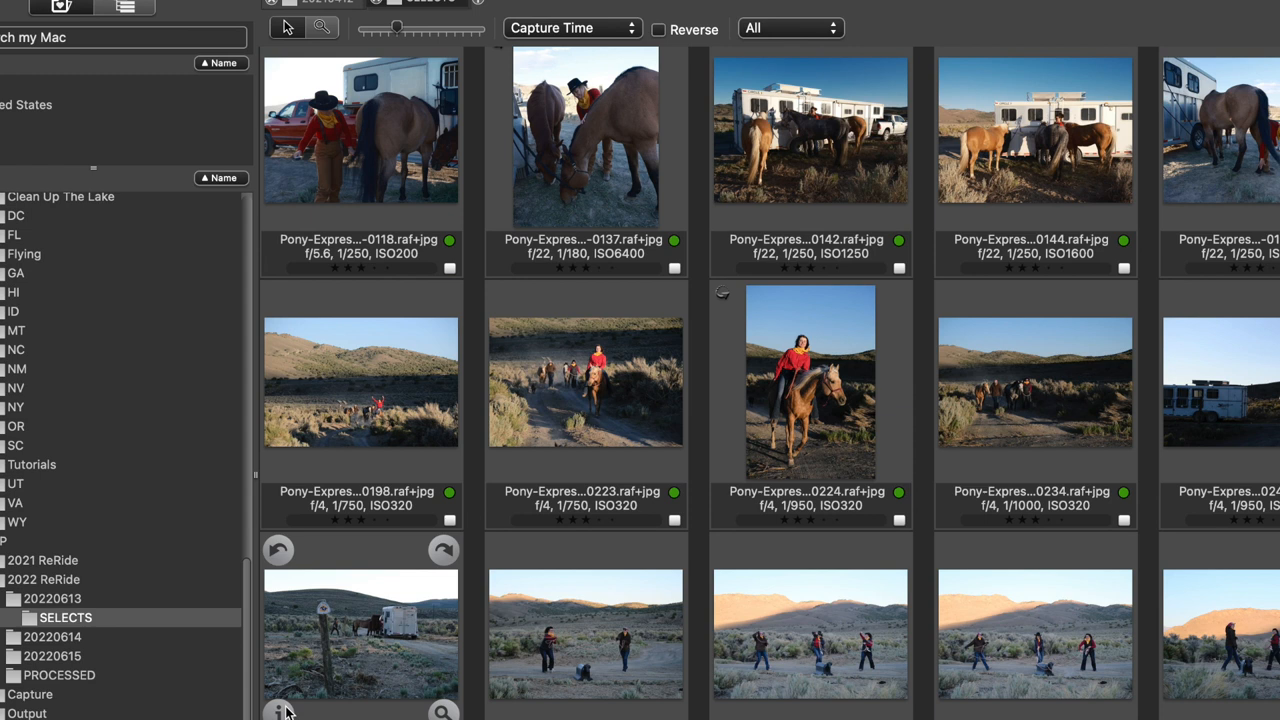
left_click(278, 710)
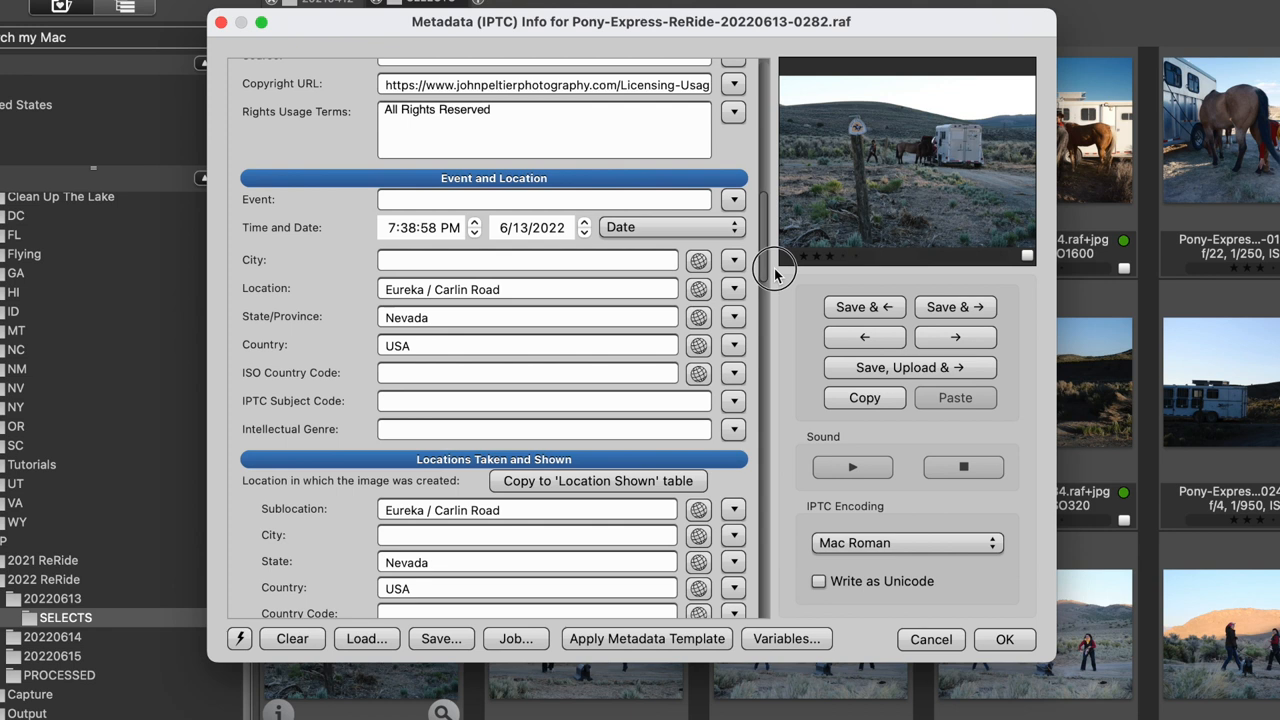